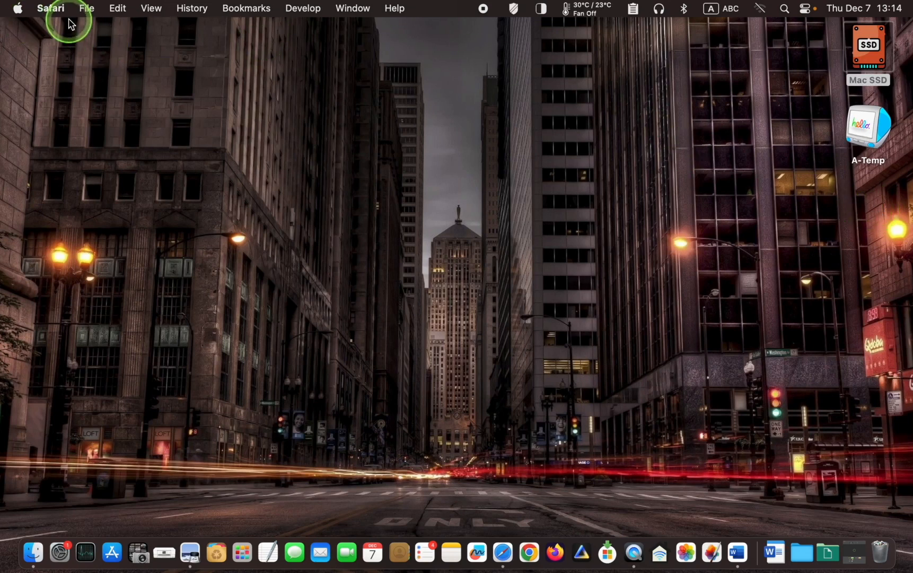
# - Open Safari's File menu to show the per-profile New Window options
pyautogui.click(86, 8)
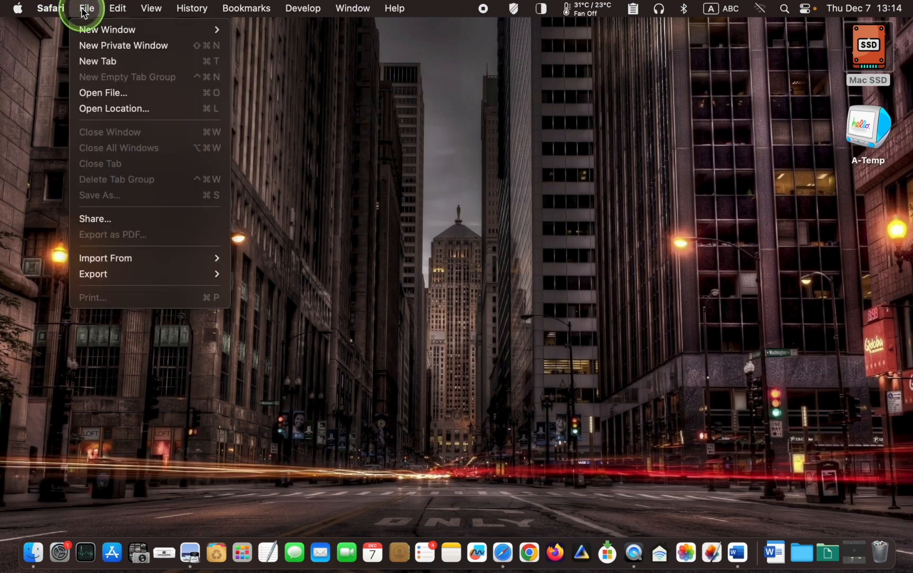
pyautogui.moveTo(107, 30)
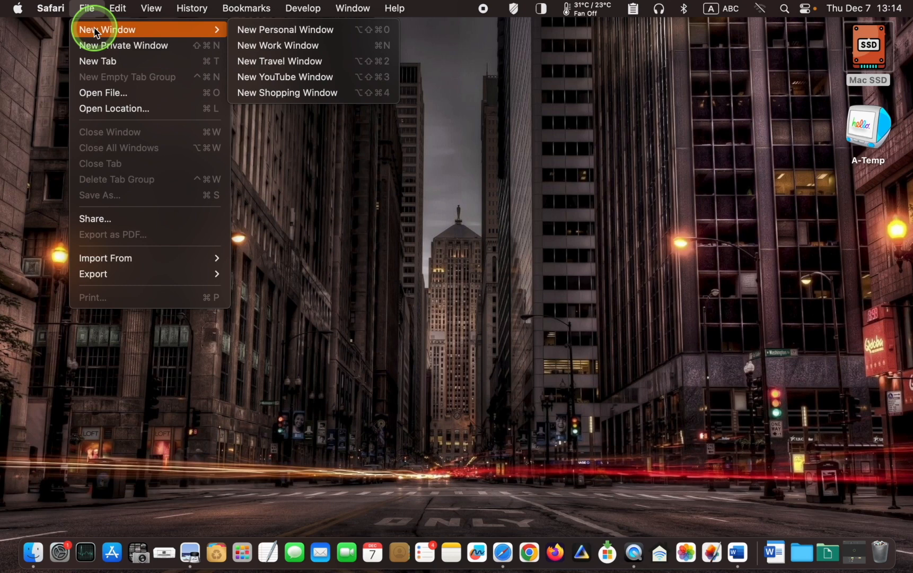
pyautogui.moveTo(279, 46)
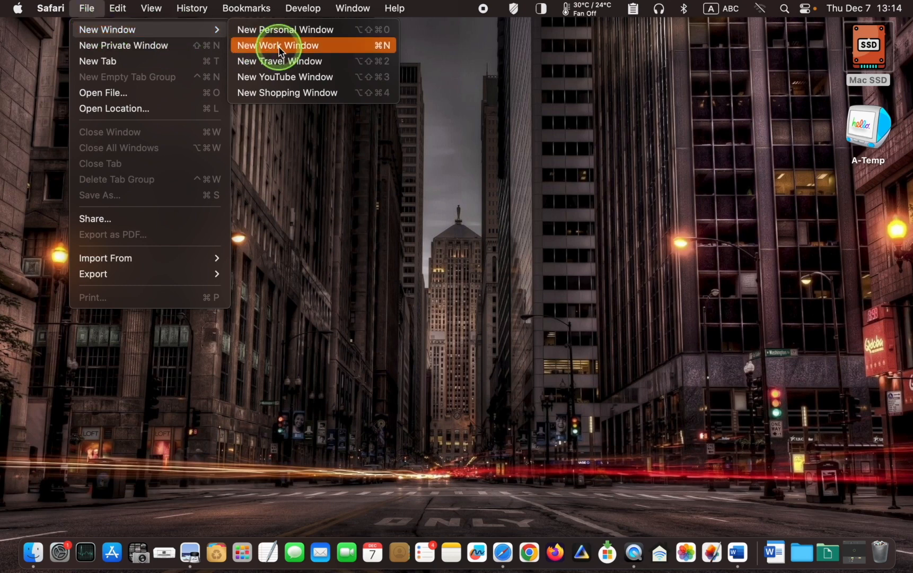
# - Open a New Work Window, scroll its bookmarks sidebar, and hide the sidebar
pyautogui.click(278, 46)
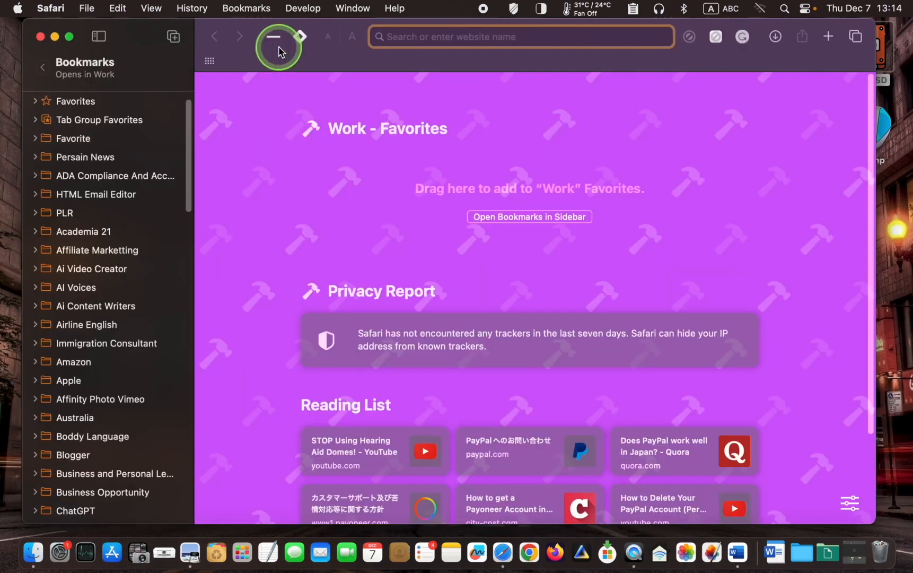
pyautogui.scroll(-3)
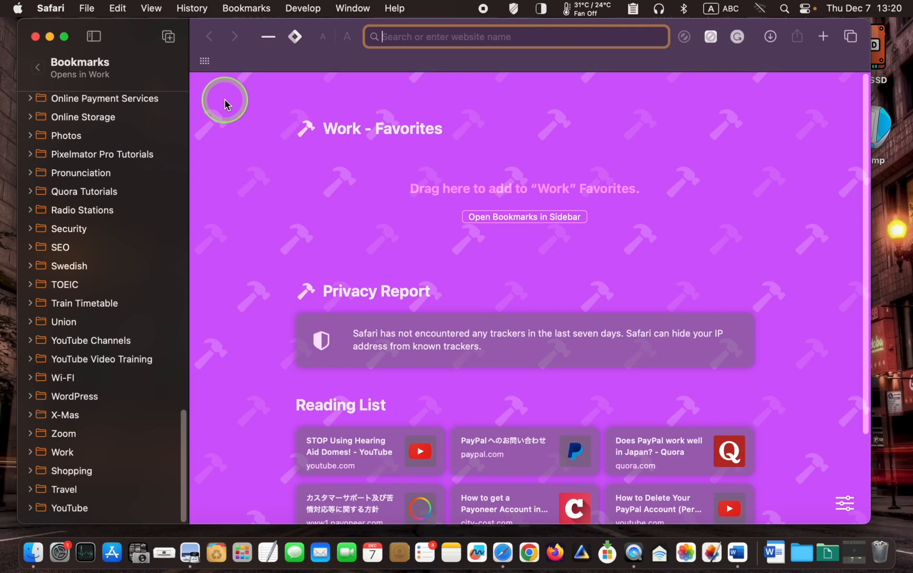
pyautogui.click(94, 36)
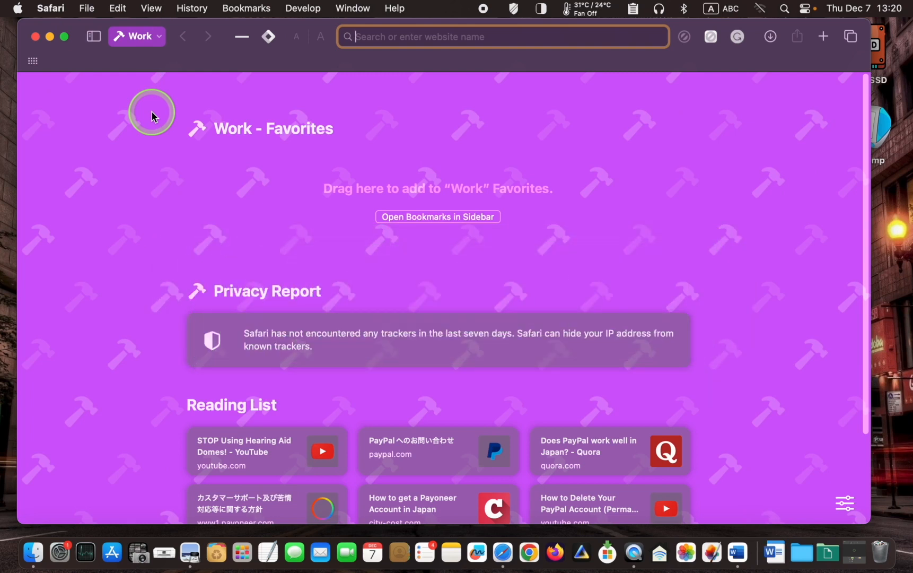
pyautogui.moveTo(159, 36)
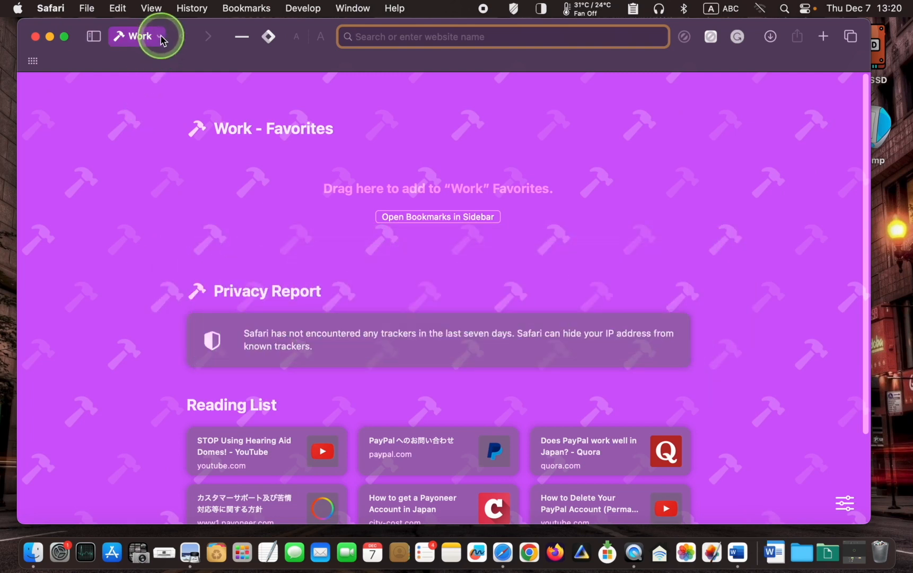
# - Switch from the Work profile window to the Travel window via the profile button
pyautogui.click(137, 36)
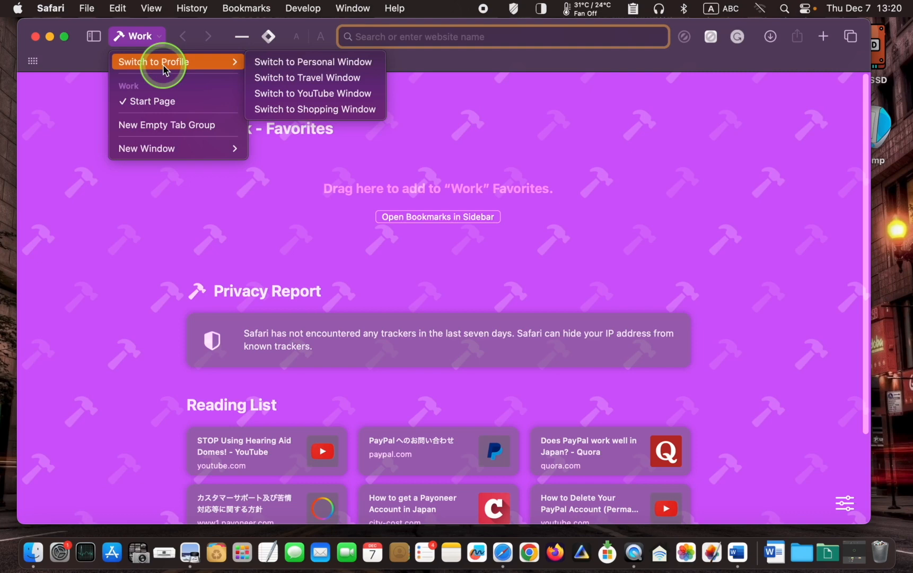
pyautogui.click(307, 79)
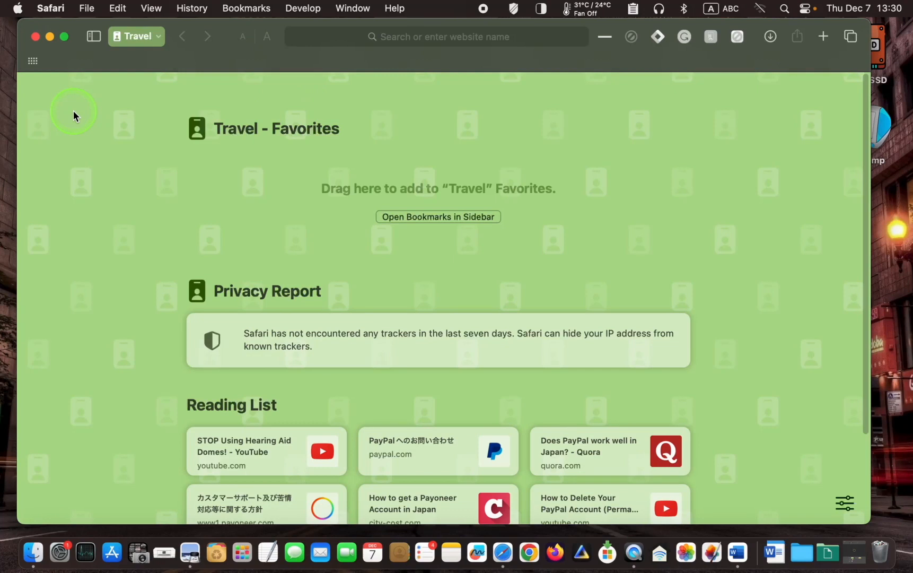
pyautogui.moveTo(78, 112)
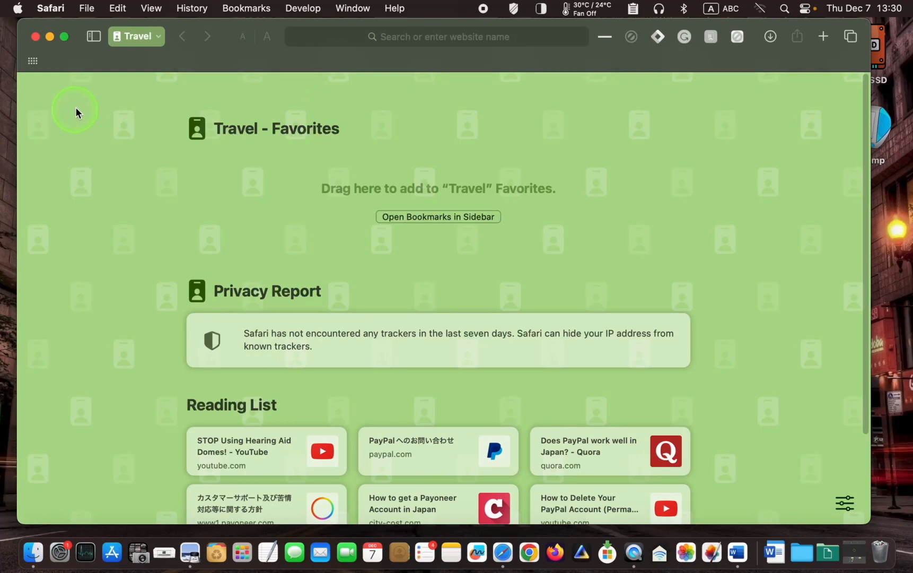
pyautogui.click(136, 36)
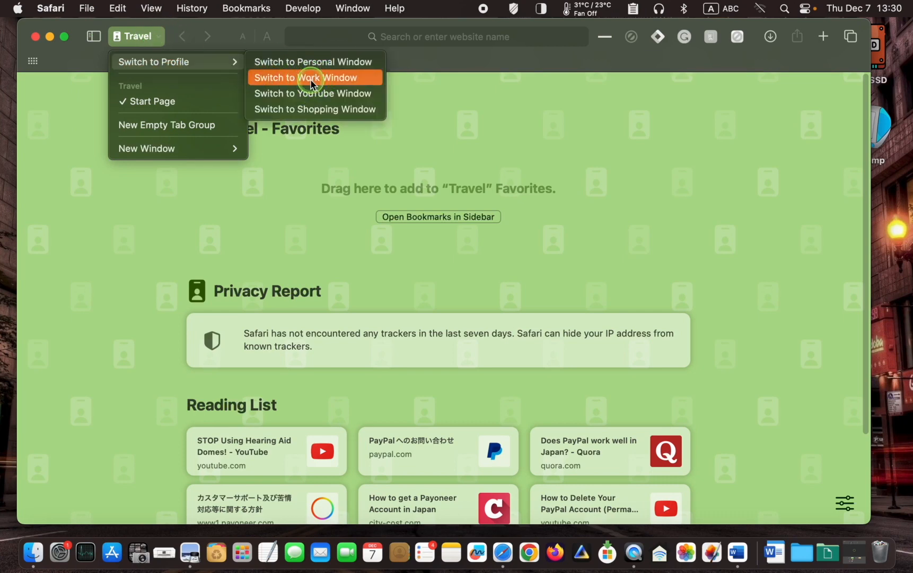
pyautogui.click(307, 78)
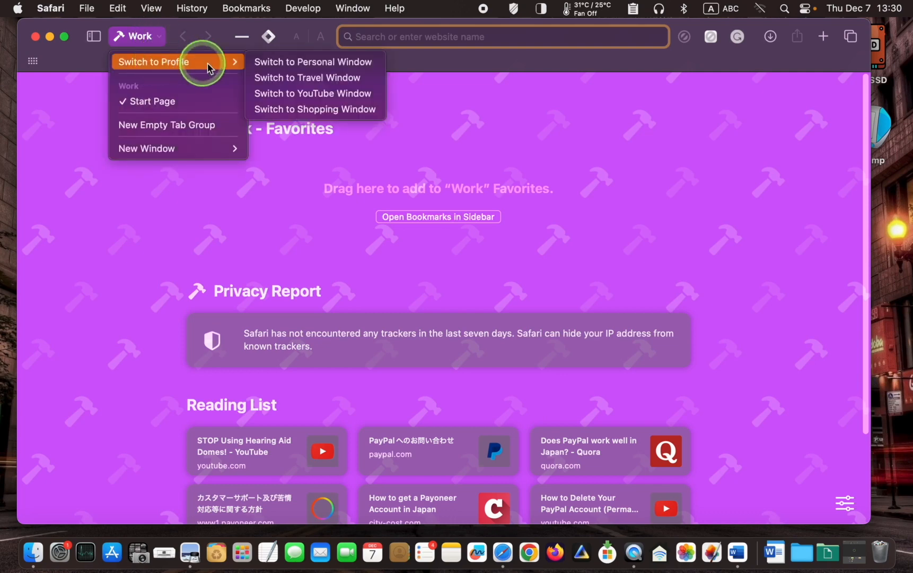
pyautogui.click(307, 78)
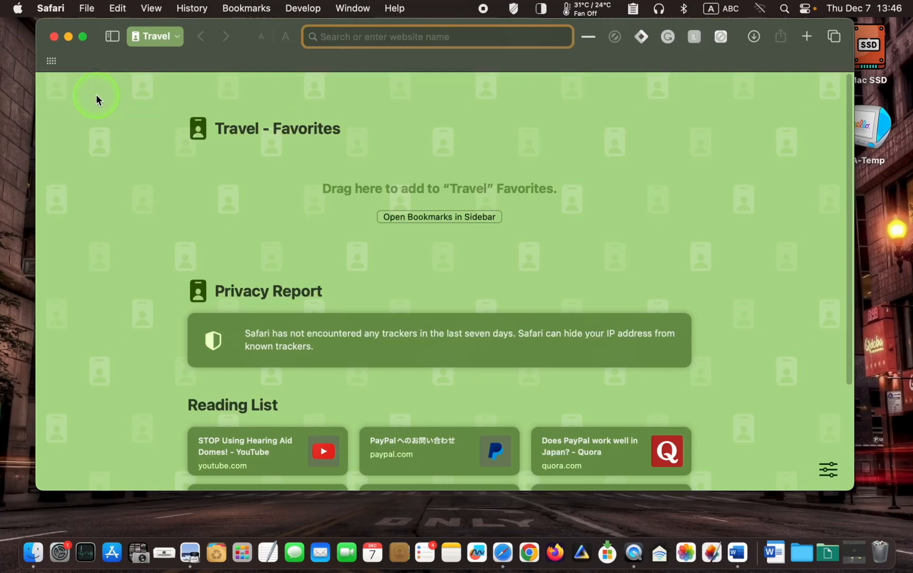
pyautogui.click(437, 36)
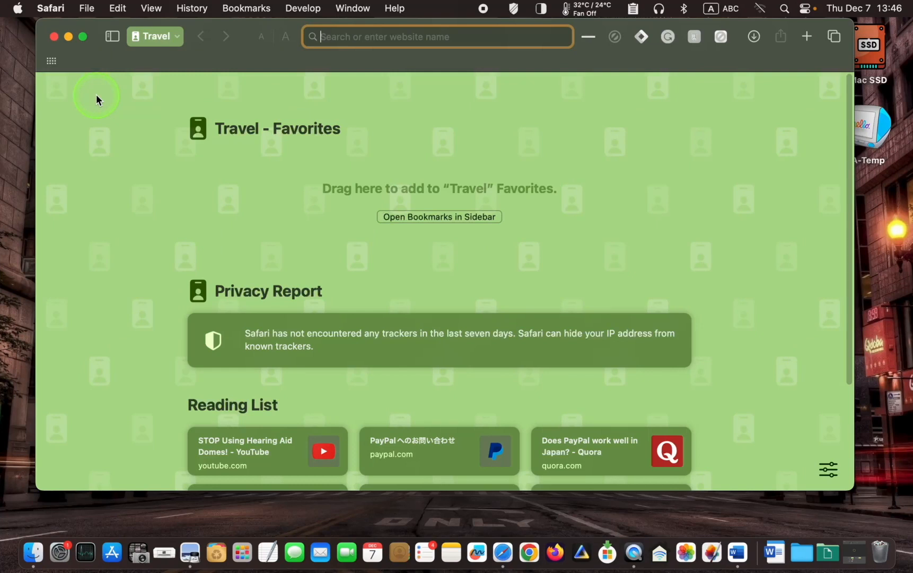
pyautogui.moveTo(208, 51)
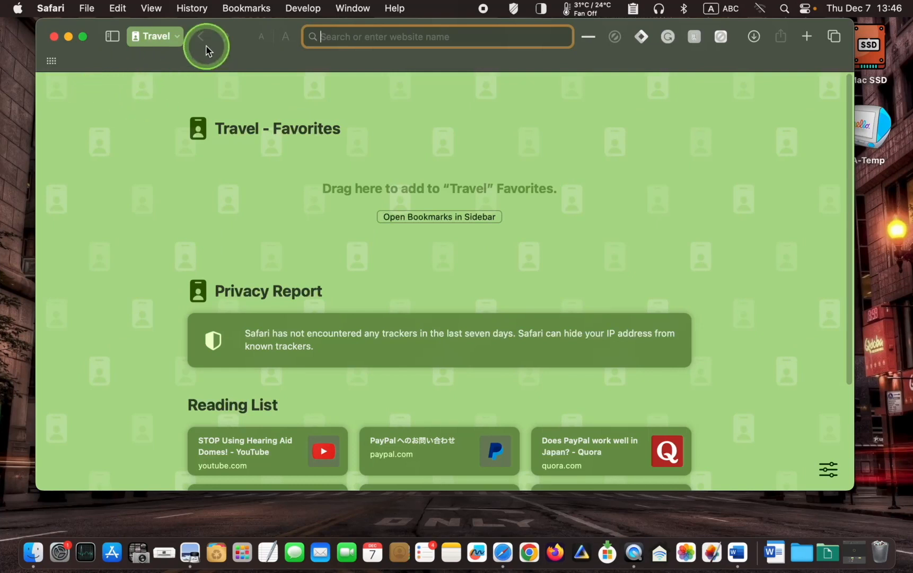
pyautogui.click(154, 36)
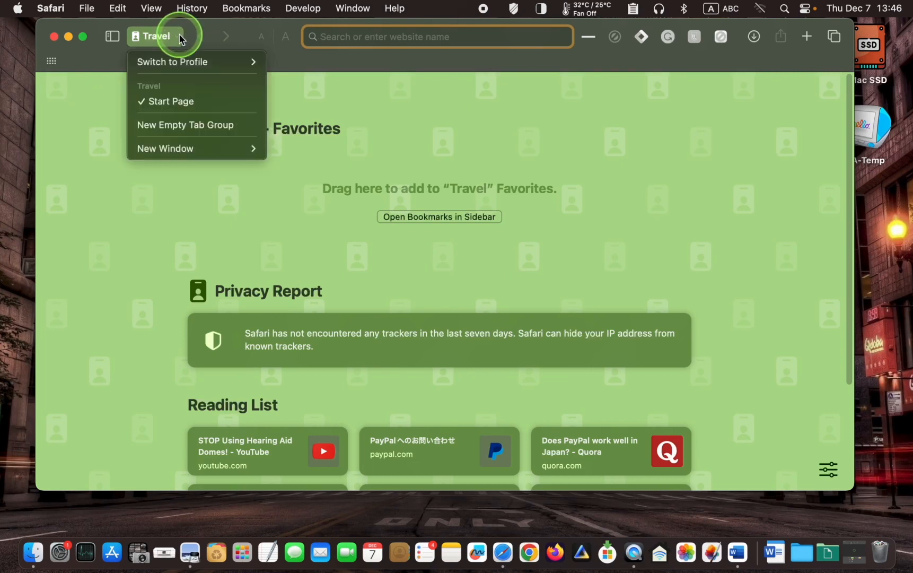
pyautogui.moveTo(165, 149)
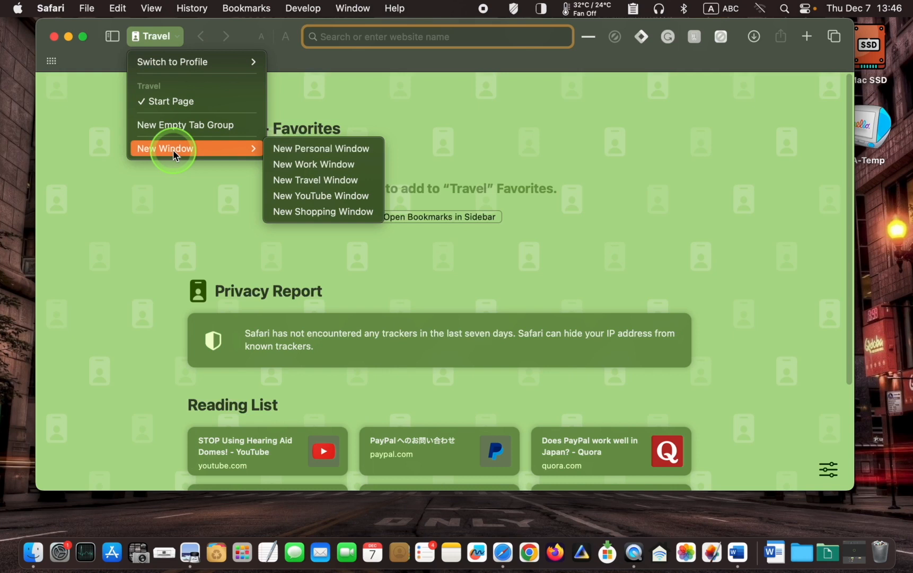
pyautogui.moveTo(239, 148)
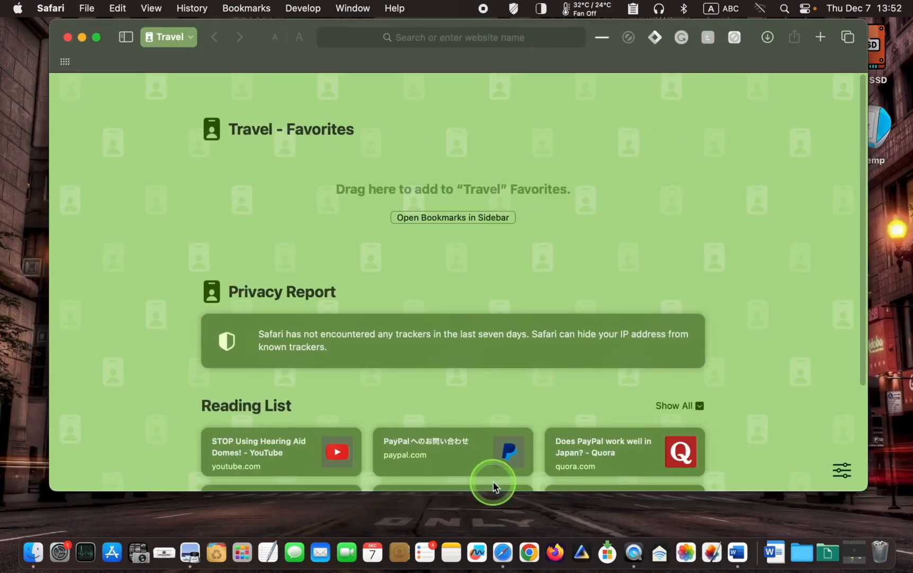
pyautogui.moveTo(503, 553)
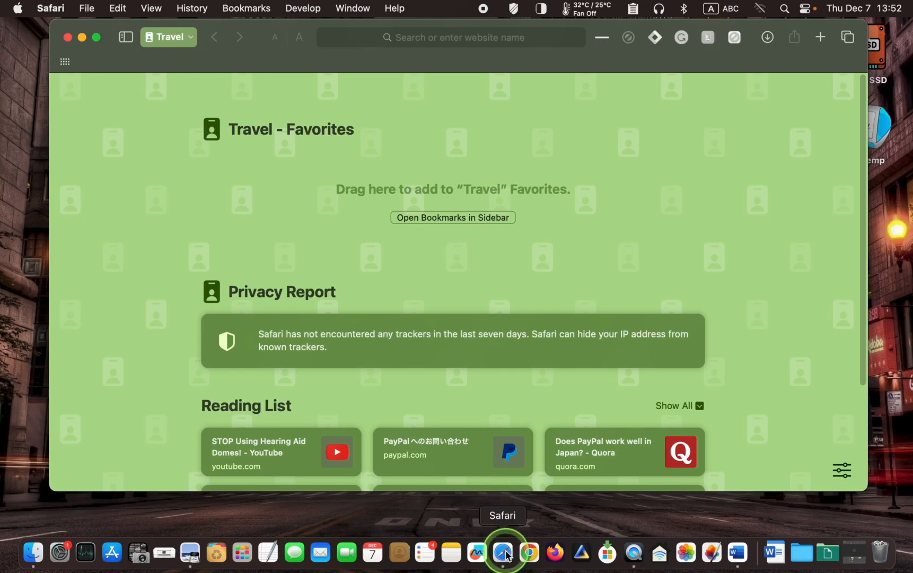
# - Open a New YouTube Window from the Safari Dock icon's New Window submenu
pyautogui.rightClick(503, 551)
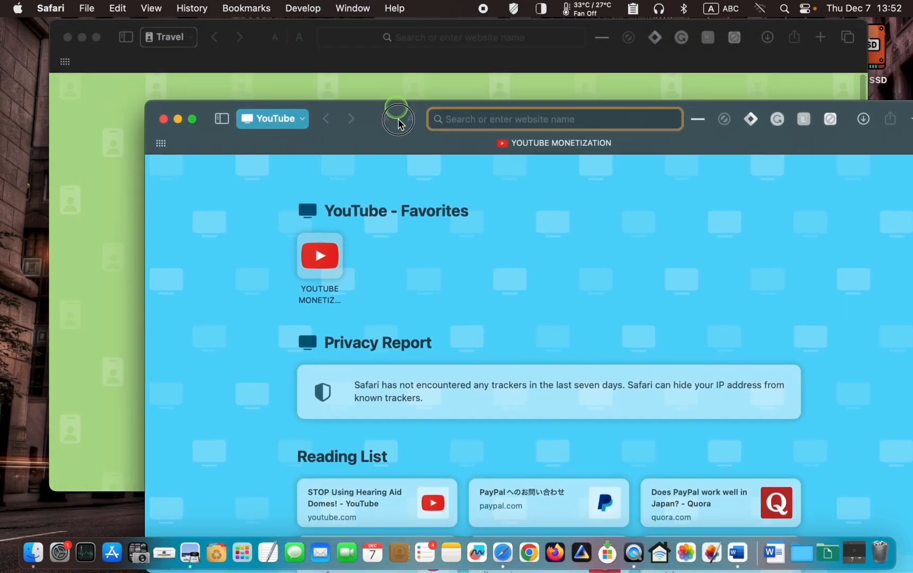
pyautogui.rightClick(503, 552)
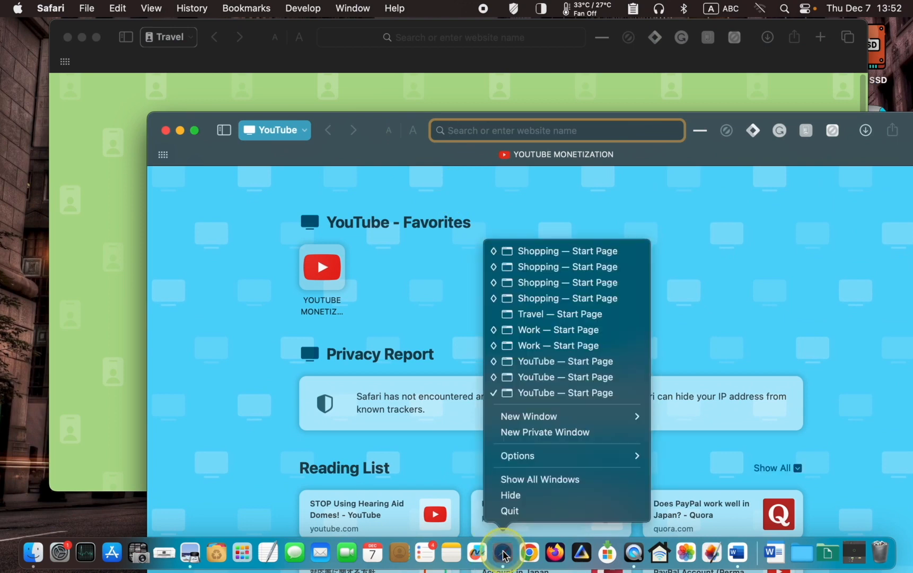
pyautogui.moveTo(529, 416)
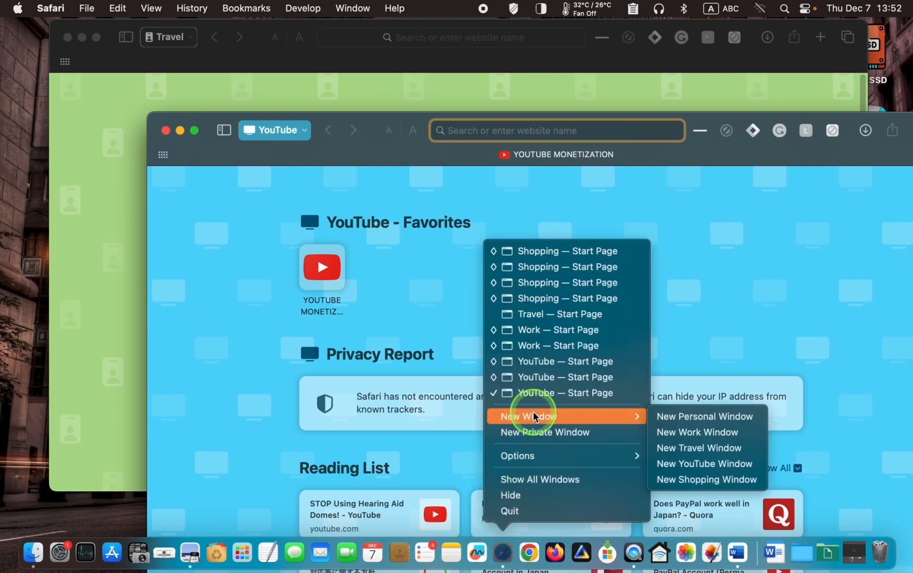
pyautogui.click(504, 277)
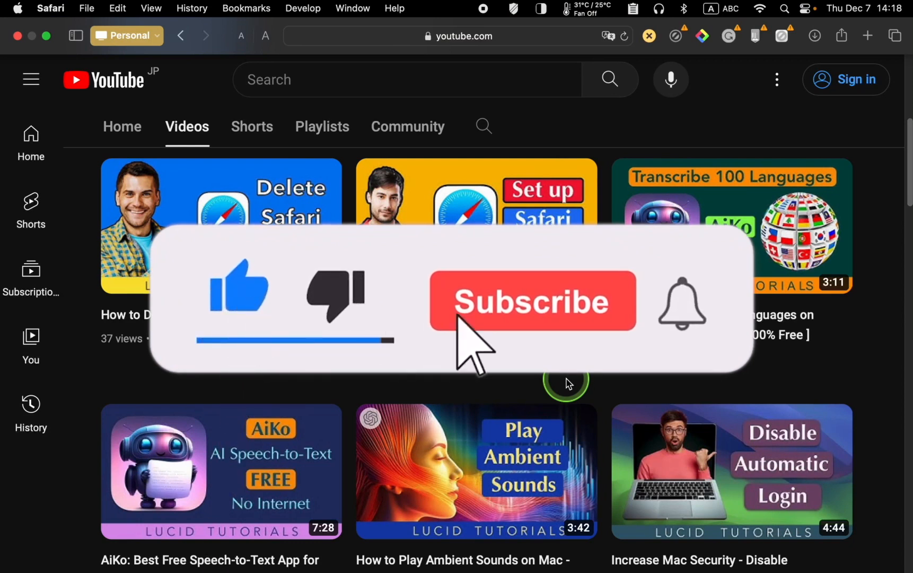
pyautogui.click(531, 301)
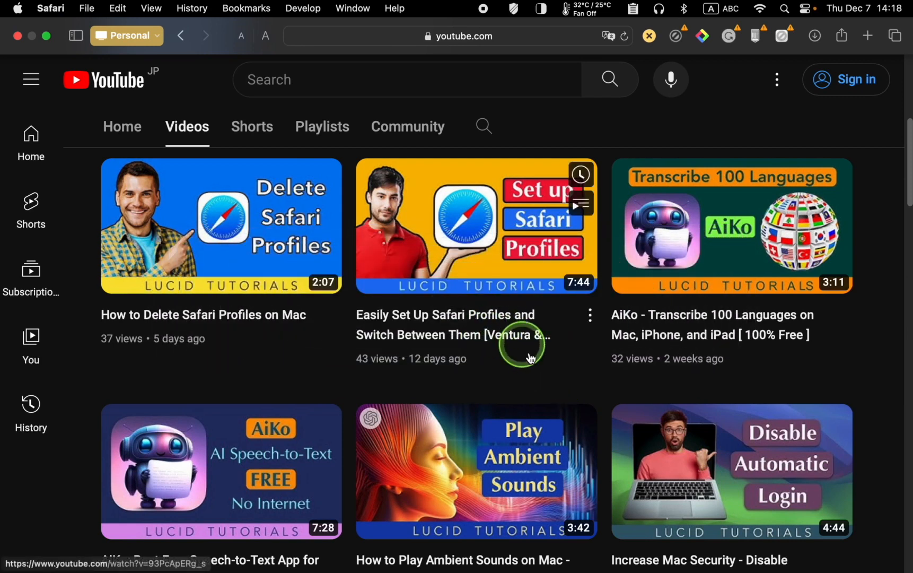
pyautogui.moveTo(557, 334)
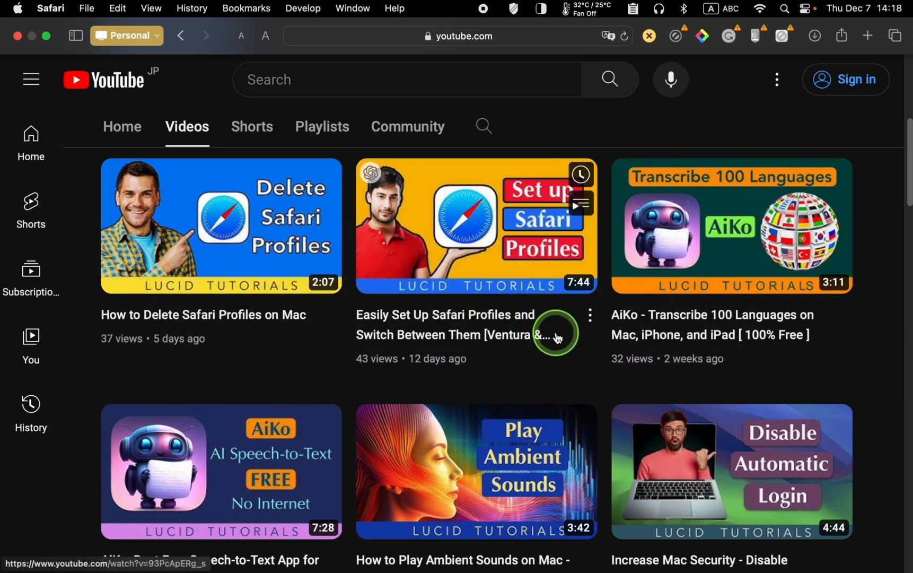
pyautogui.moveTo(547, 370)
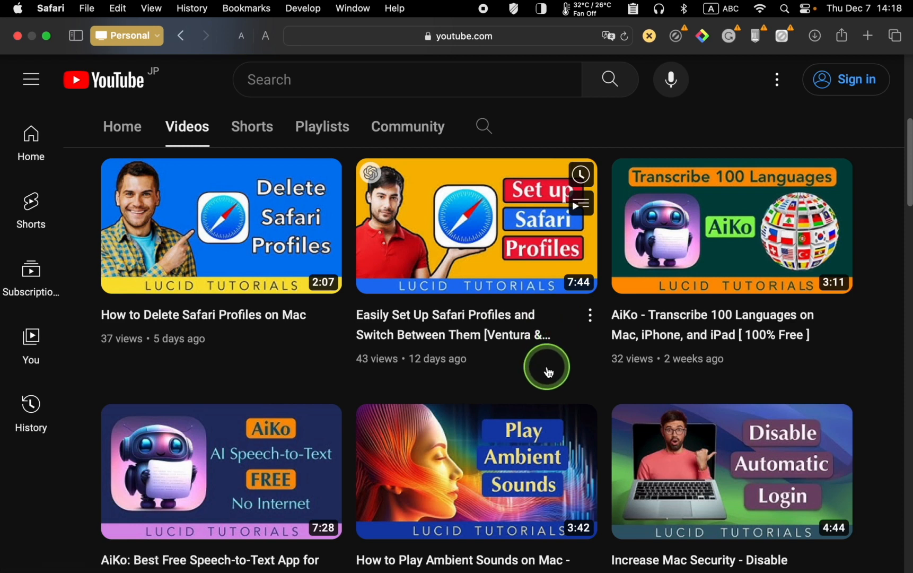